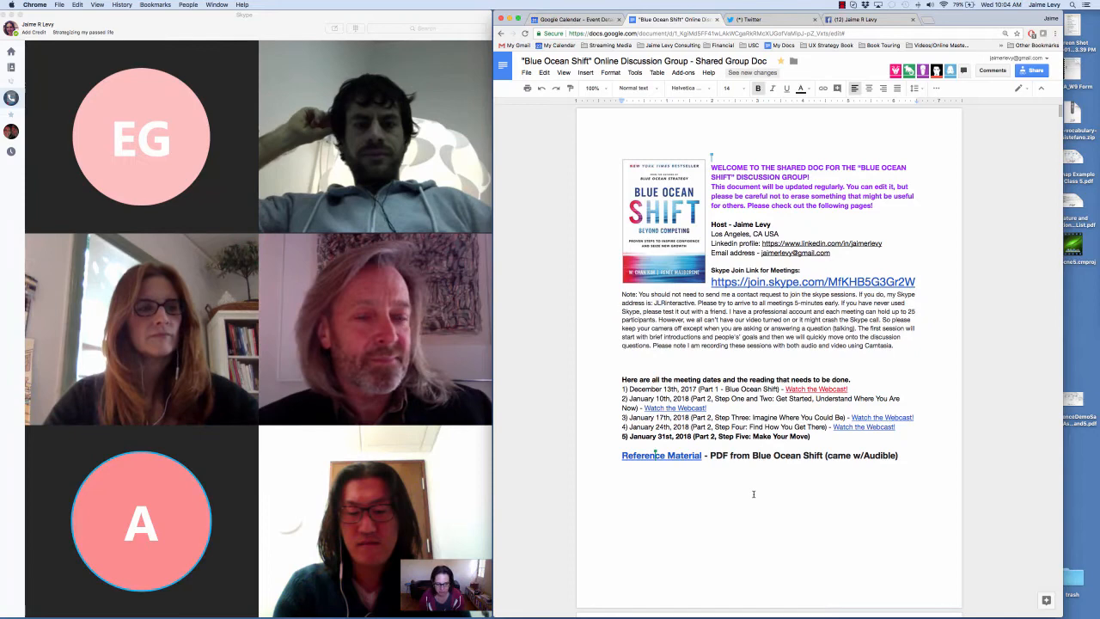
# Step: Scroll past the meeting dates to the 'Questions/Discussion Ideas - January 31st - Meeting 5' heading
pyautogui.scroll(-3)
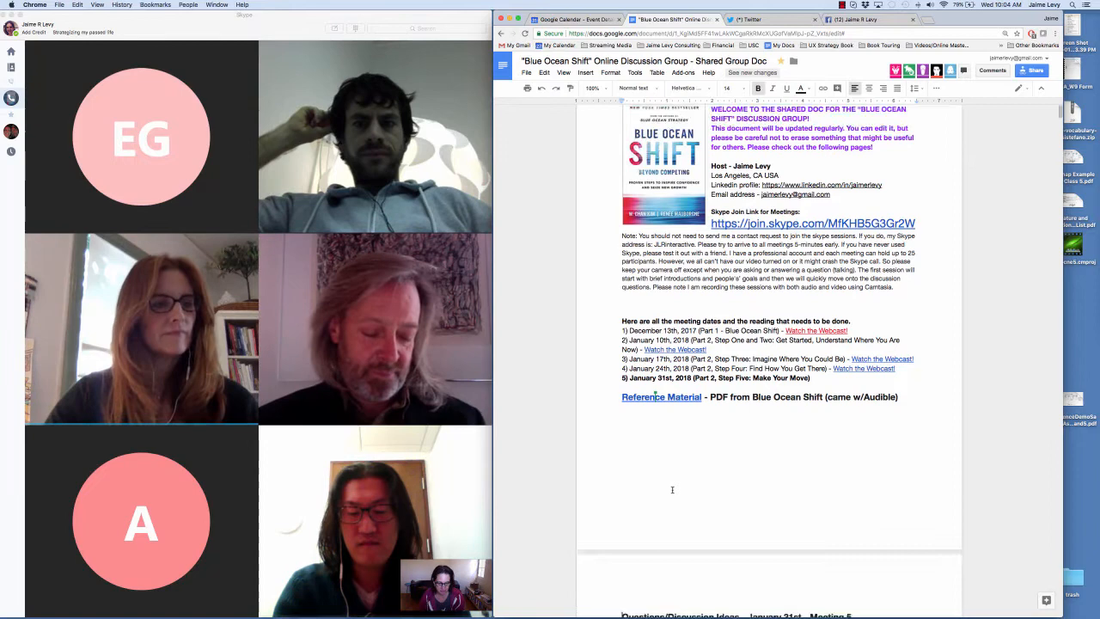
pyautogui.scroll(-3)
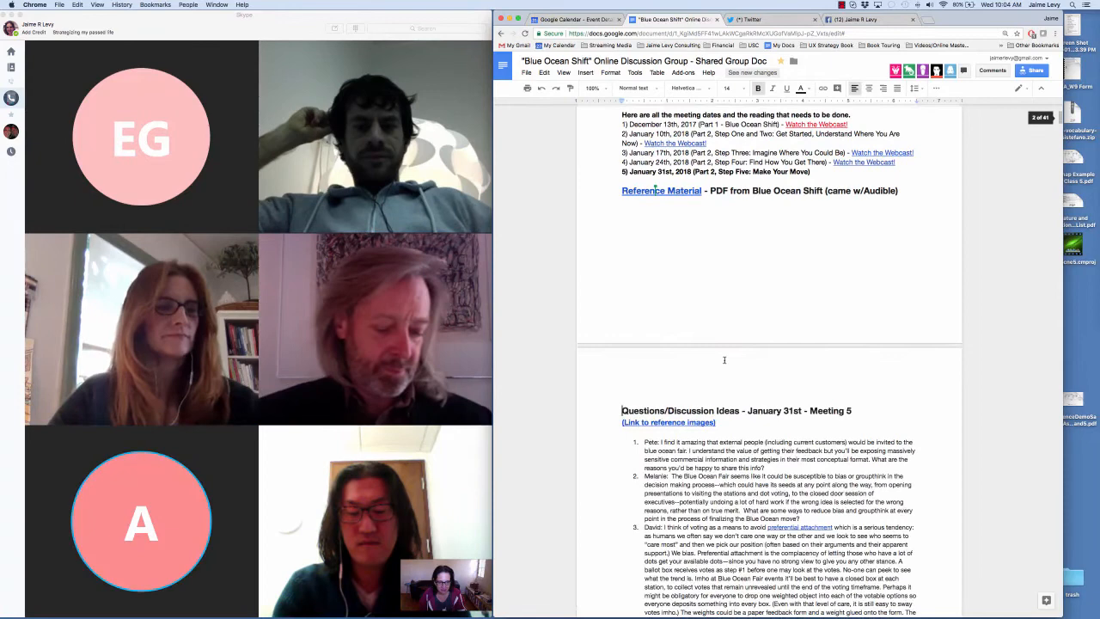
# Step: Scroll past the Meeting 5 discussion questions toward the Chapter 13 notes
pyautogui.scroll(-3)
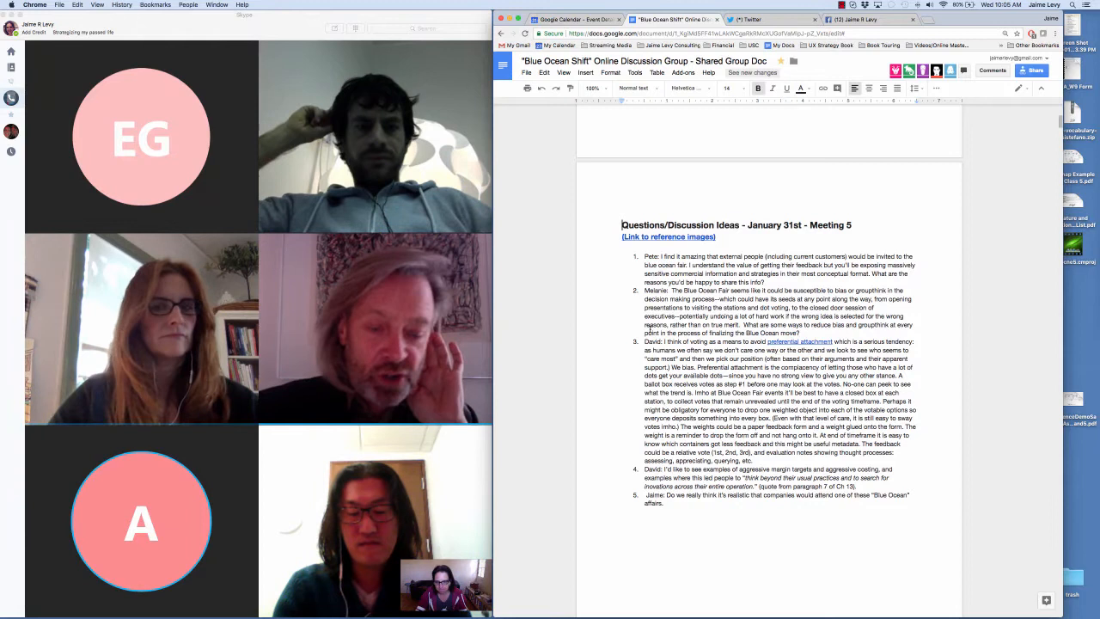
pyautogui.click(842, 7)
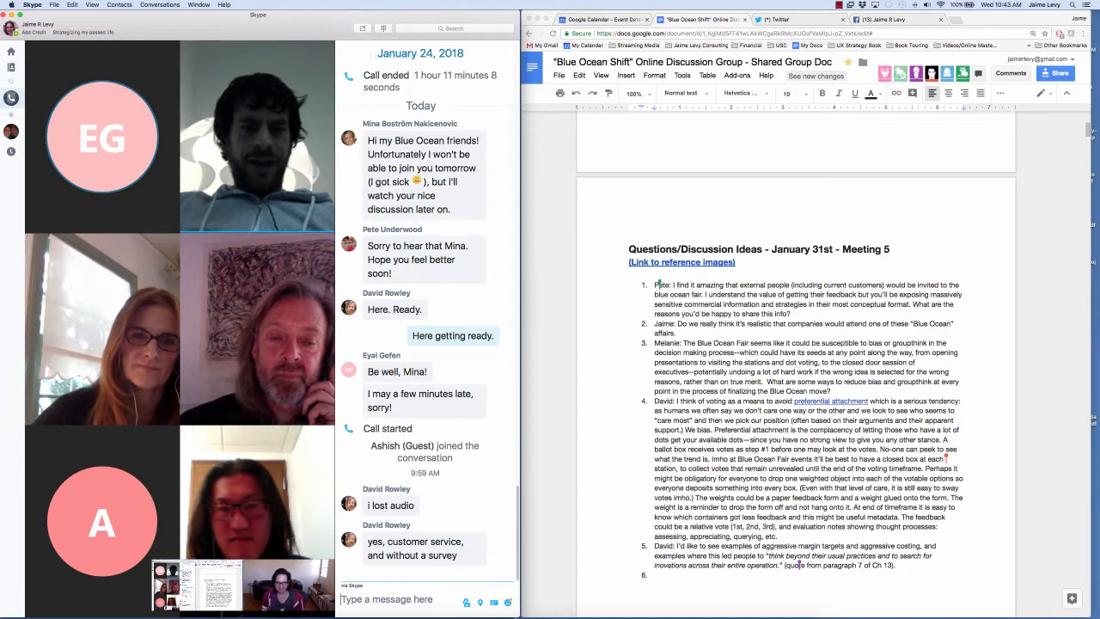
pyautogui.moveTo(898, 175)
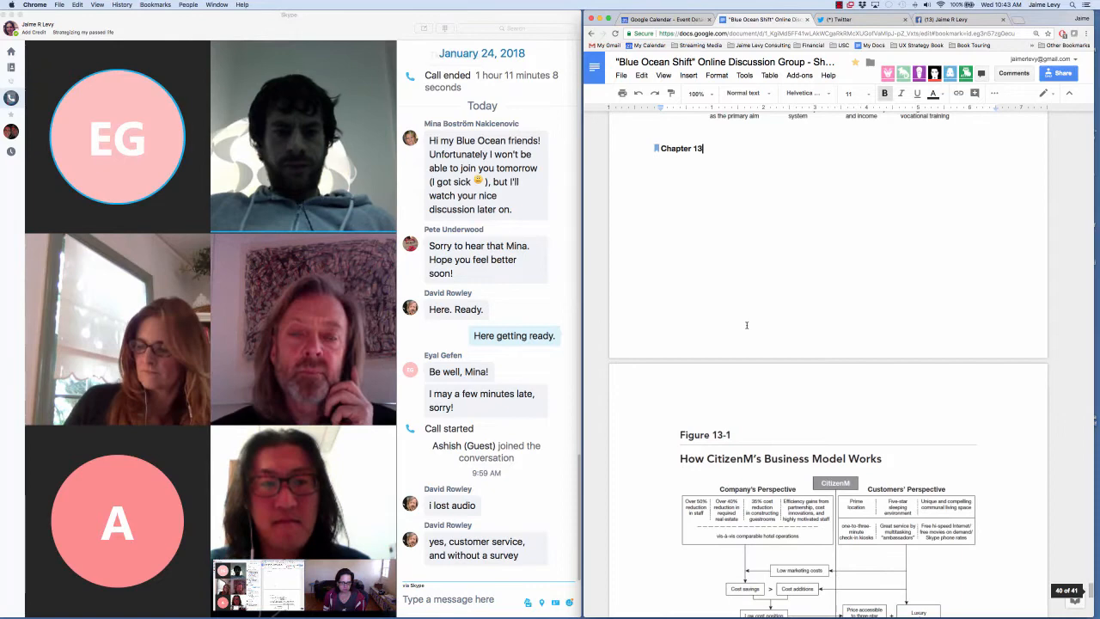
# Step: Search 'fig 13-1' and bring the Figure 13-1 CitizenM business model diagram into view
pyautogui.scroll(-3)
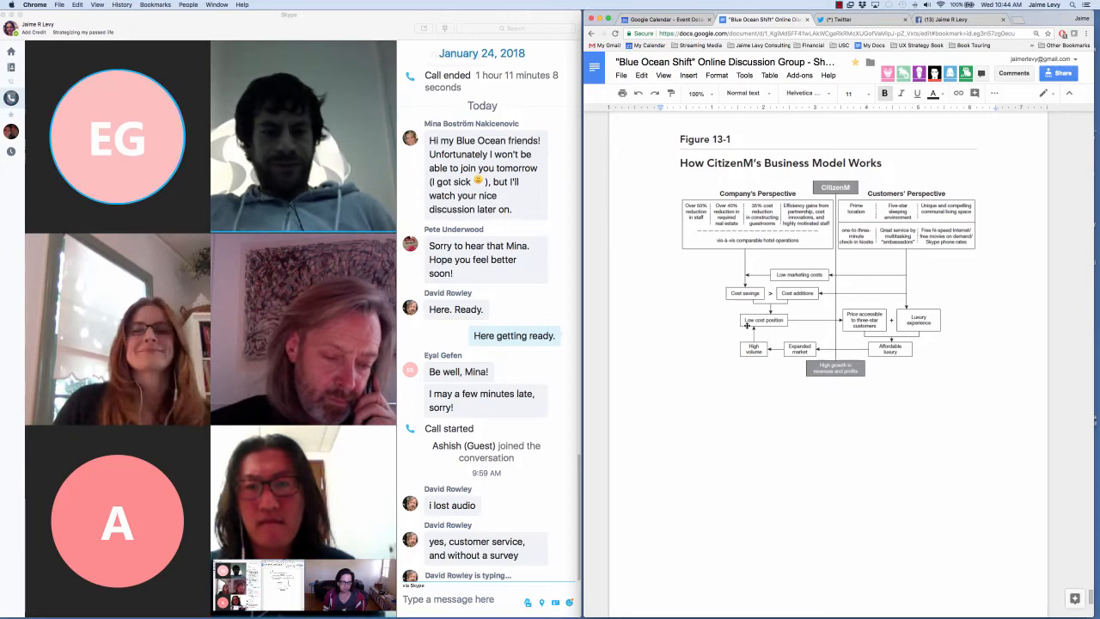
pyautogui.scroll(-3)
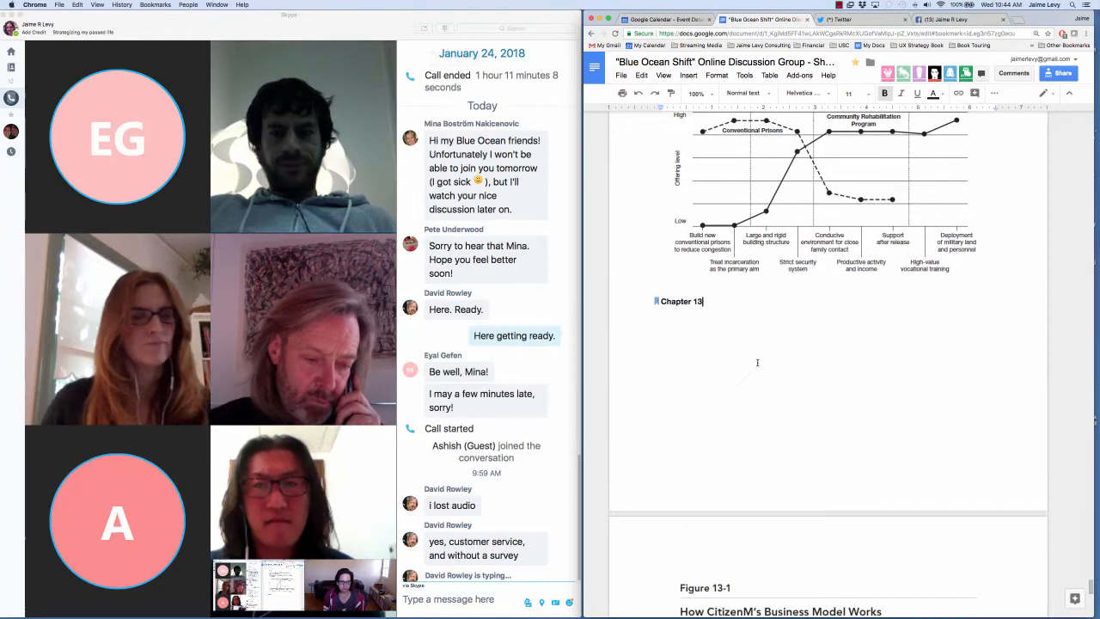
pyautogui.scroll(-3)
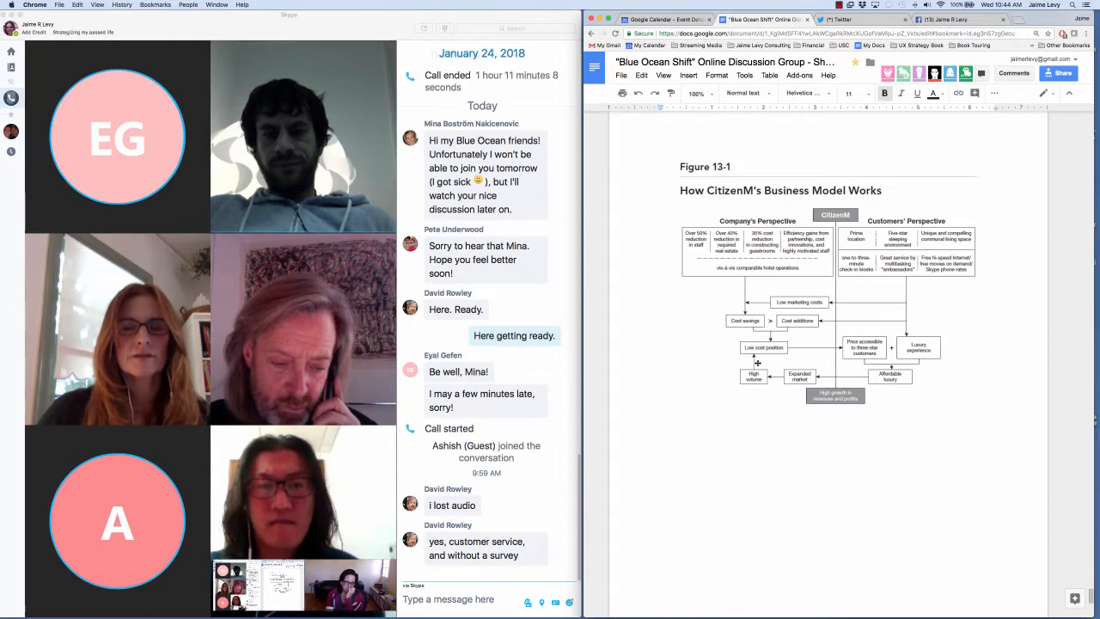
pyautogui.write('fig 13-1')
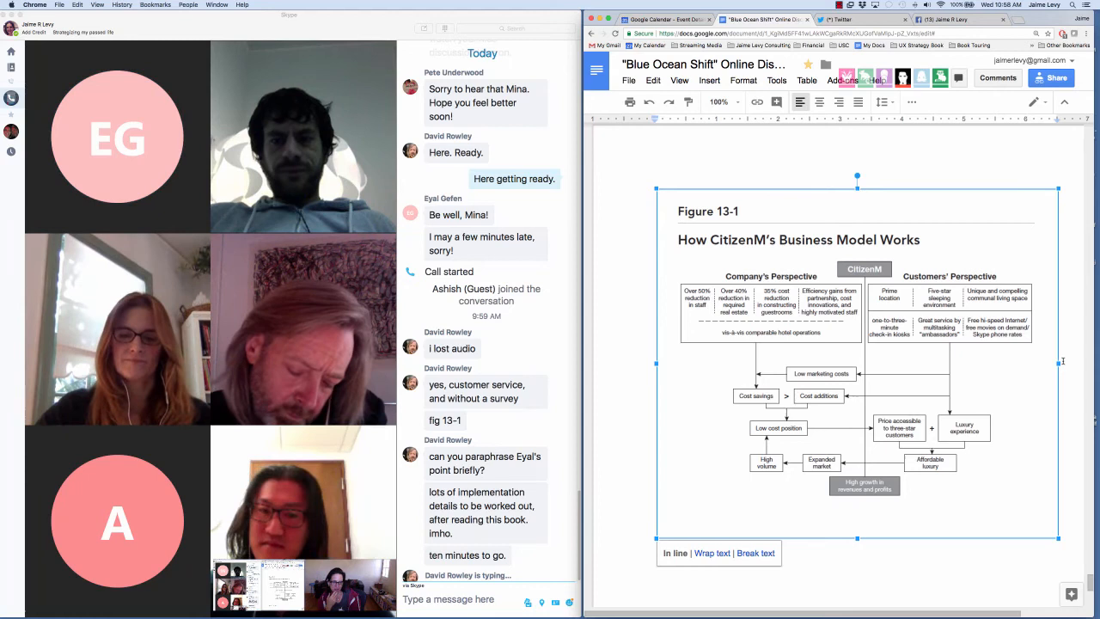
pyautogui.scroll(-3)
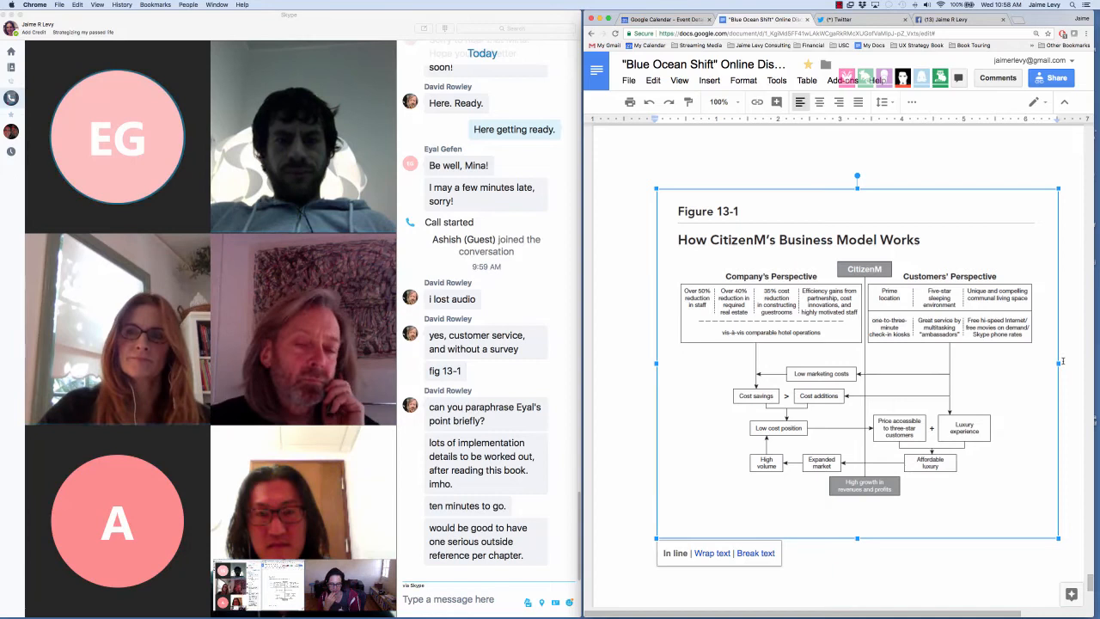